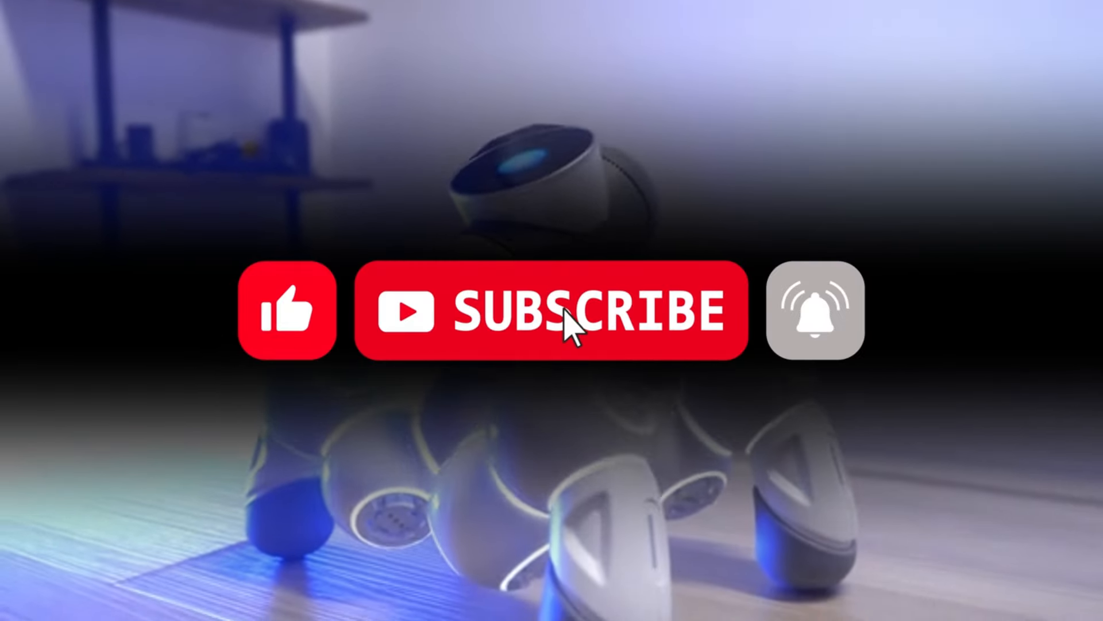
Step: Play the outro until Subscribe reads SUBSCRIBED and the bell turns red over the robot footage
left_click(552, 309)
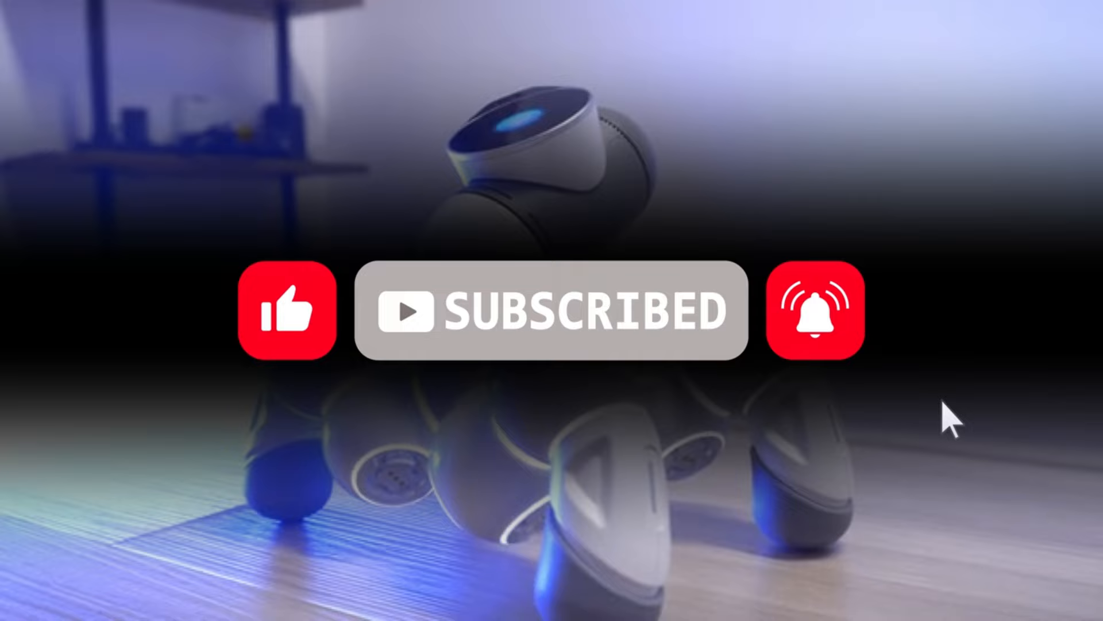